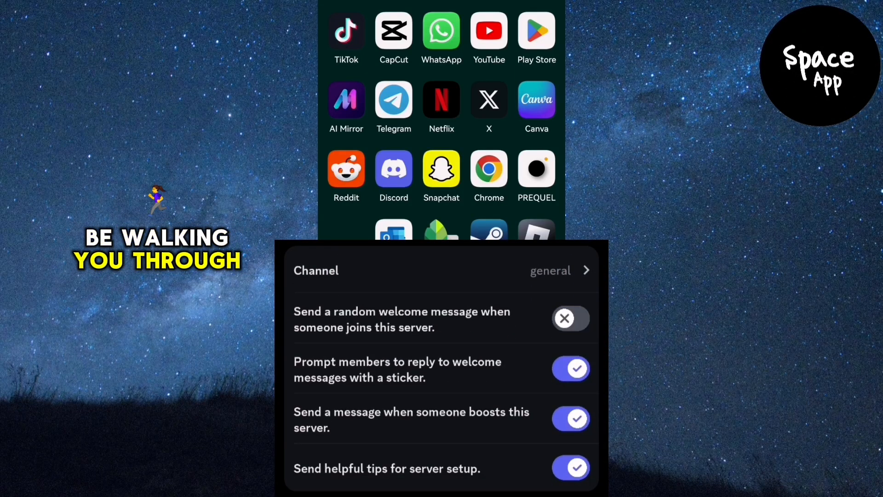
# Step: Launch Discord from the home screen onto the Spaceapp server's channel list
pyautogui.click(571, 319)
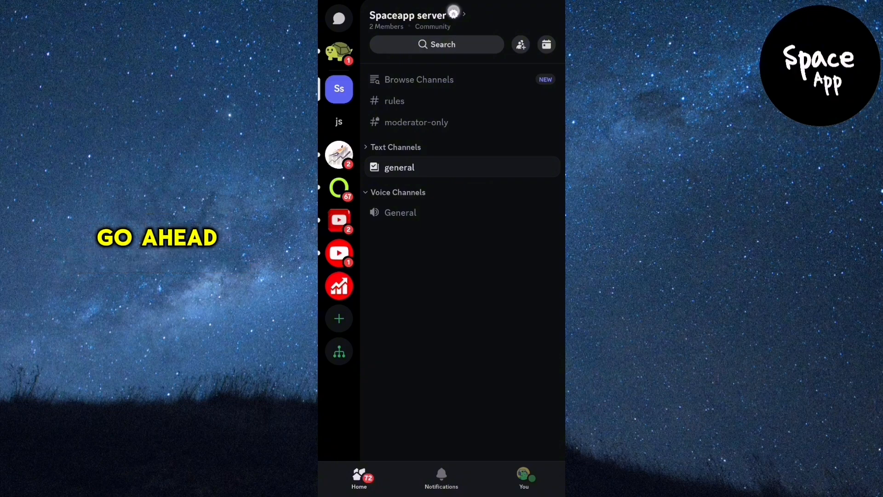
# Step: Reach the Spaceapp server's Overview page via the server menu and Server Settings
pyautogui.click(411, 16)
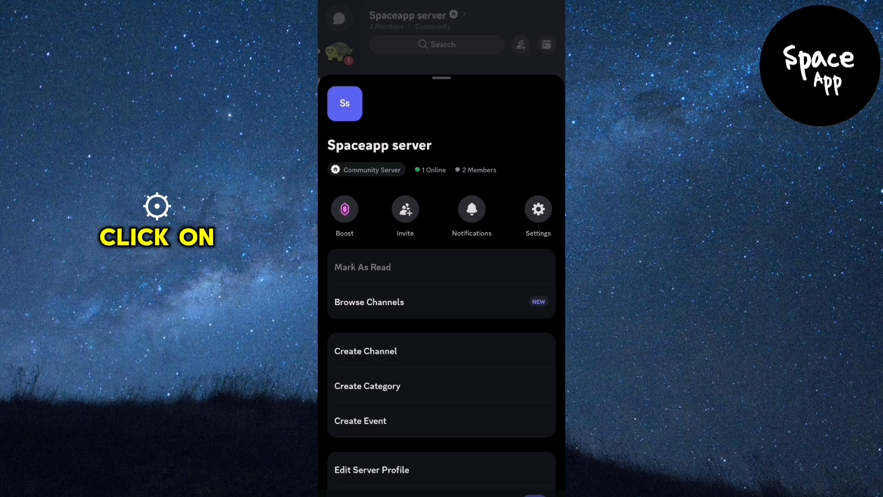
pyautogui.click(538, 209)
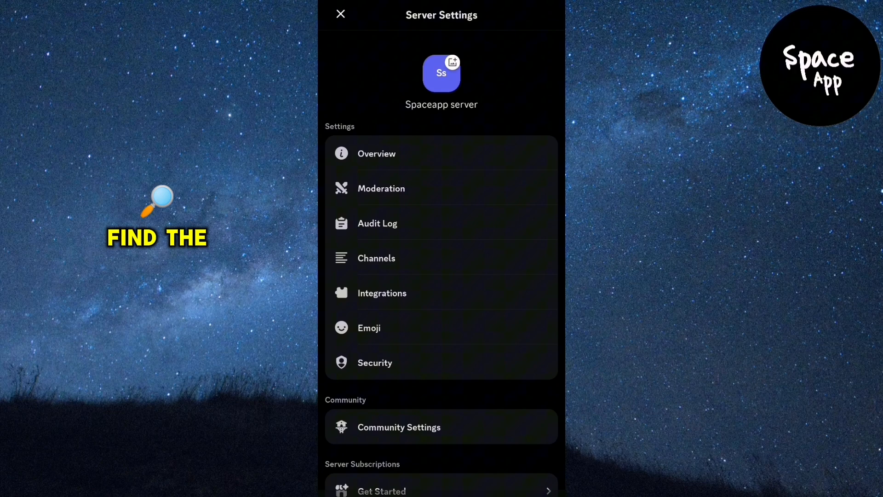
pyautogui.click(376, 153)
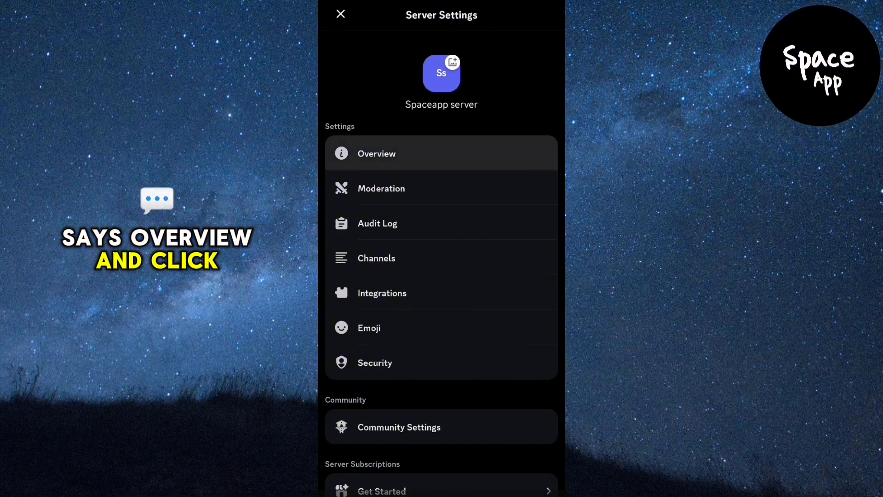
pyautogui.click(376, 154)
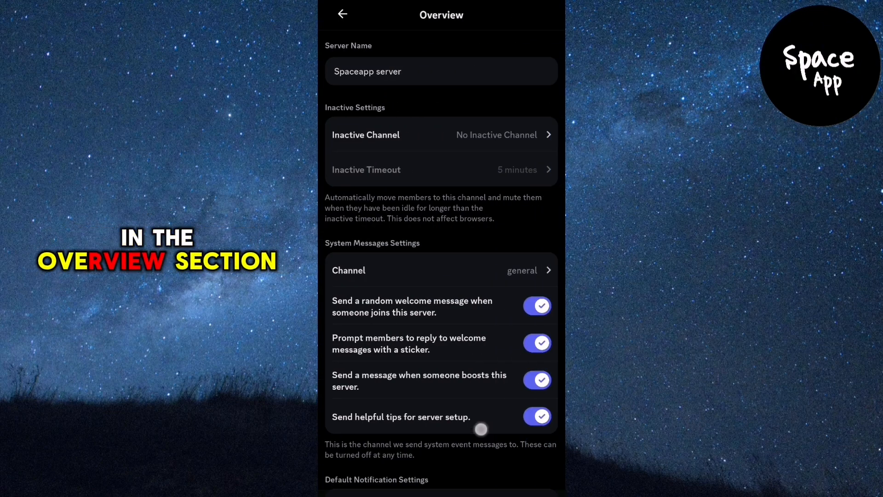
# Step: Switch off 'Send a random welcome message' under System Messages Settings, leaving other messages on
pyautogui.scroll(-3)
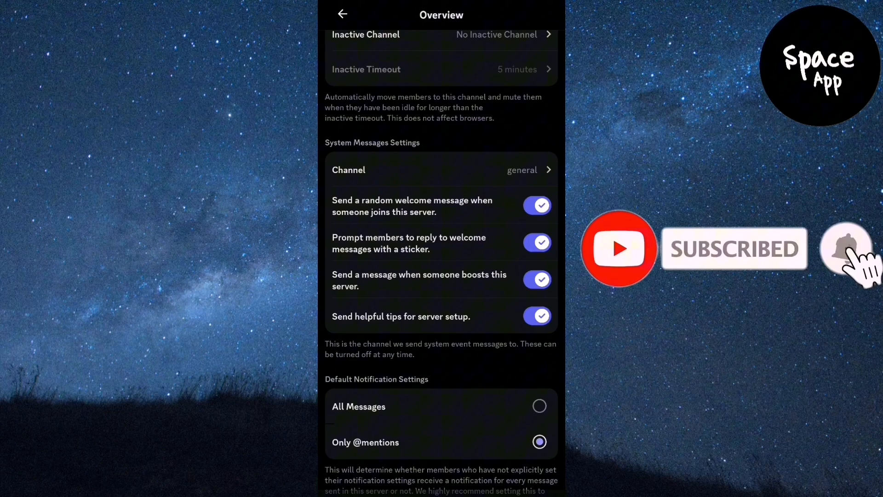
pyautogui.click(537, 205)
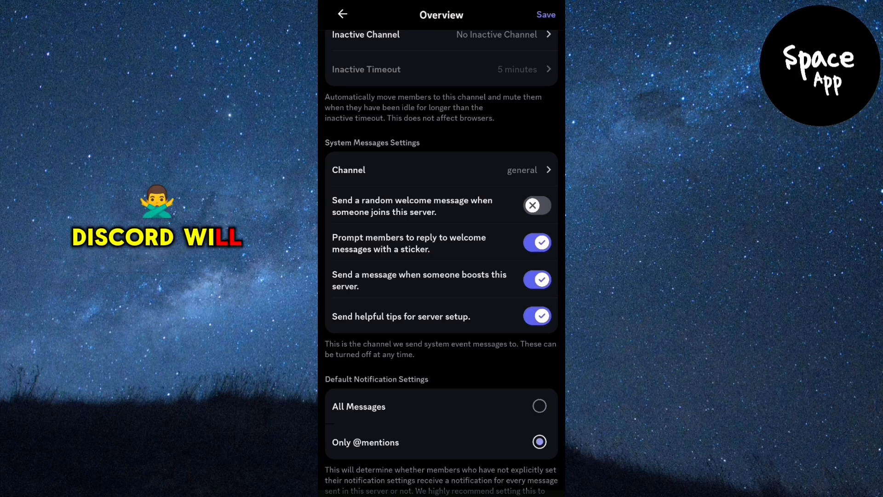
pyautogui.scroll(-3)
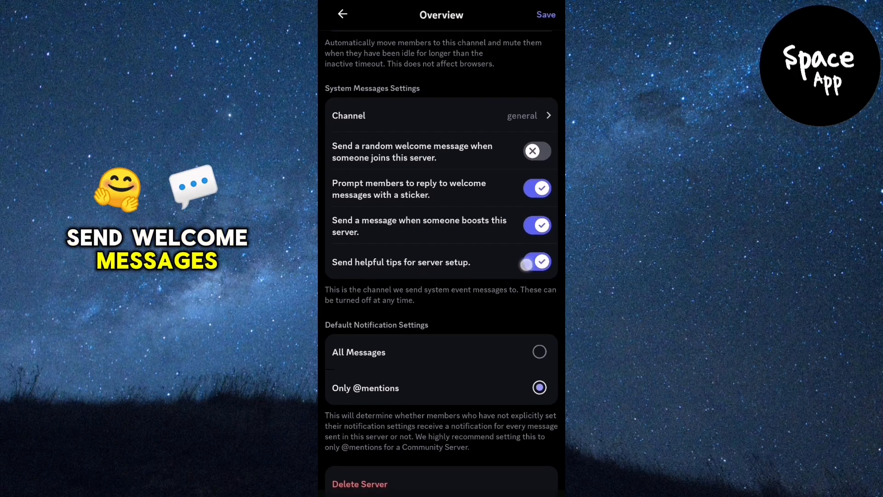